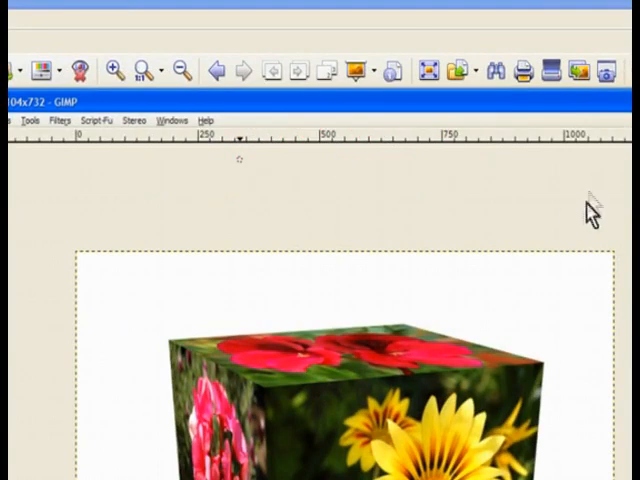
mouse_move(70, 212)
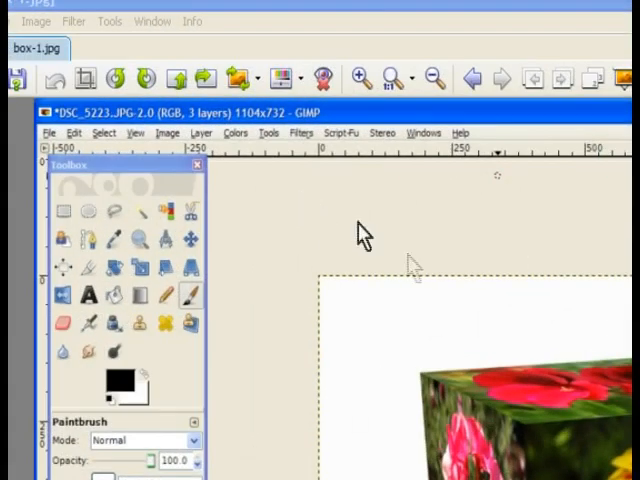
mouse_move(418, 204)
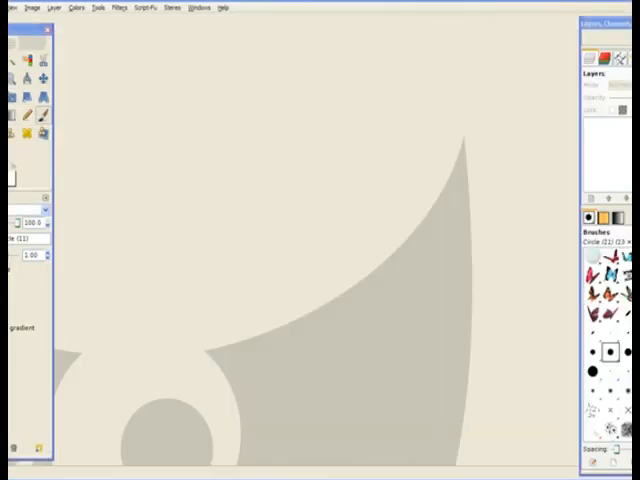
Load the four DSC flower photos as layers of a single image via Open as Layers
left_click(10, 8)
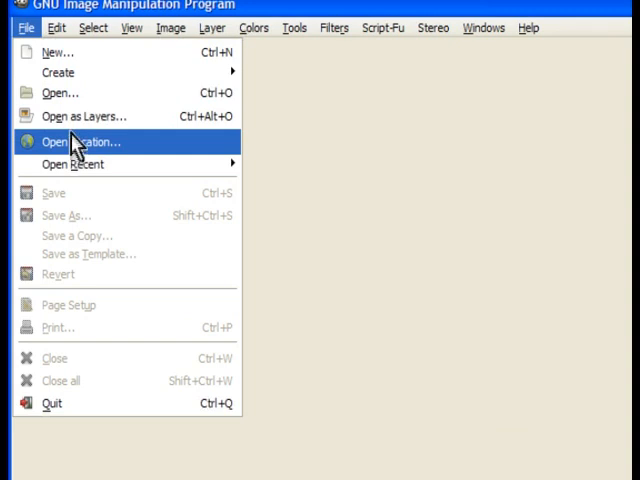
mouse_move(84, 116)
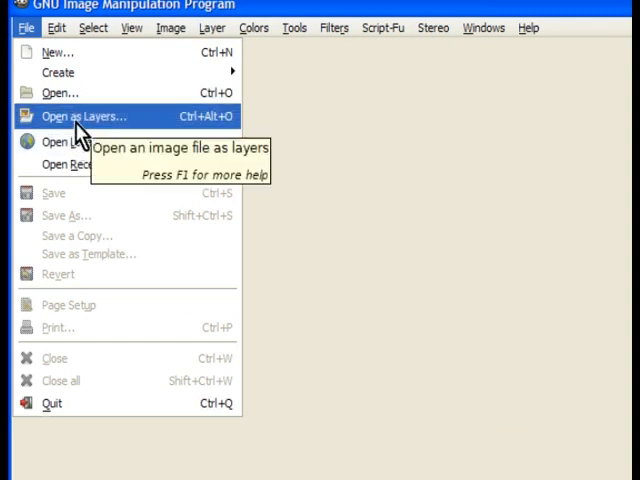
left_click(84, 116)
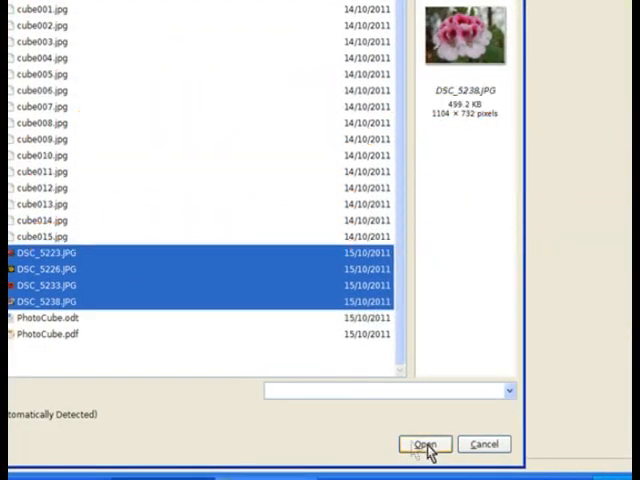
left_click(424, 444)
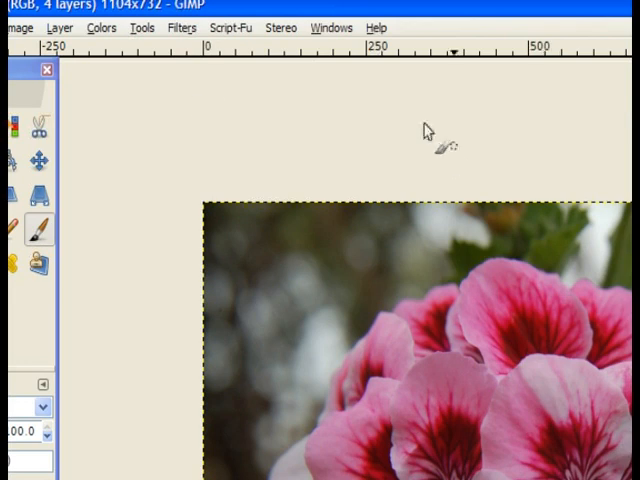
Start the Map Object filter from Filters > Map and set Map to: Box
left_click(180, 28)
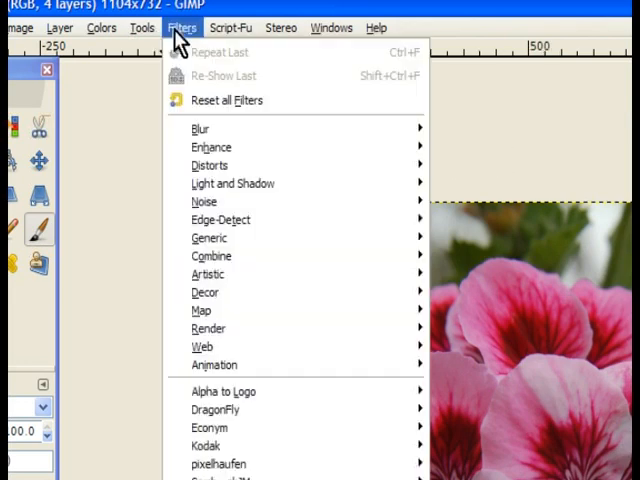
mouse_move(200, 310)
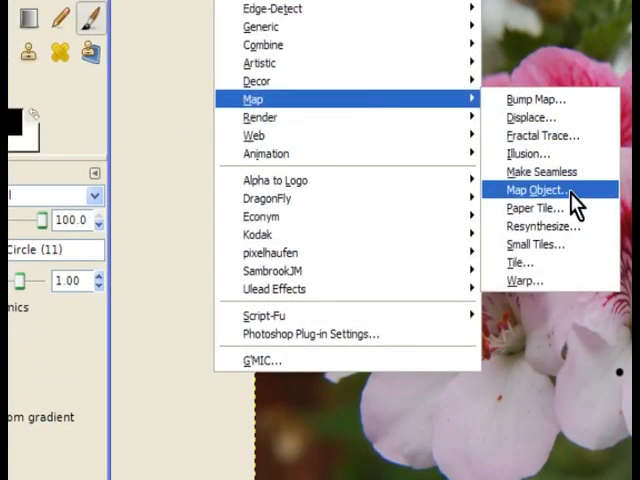
mouse_move(576, 208)
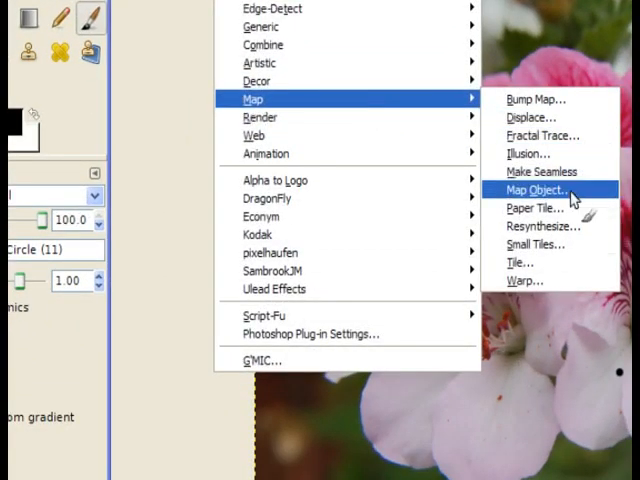
left_click(534, 190)
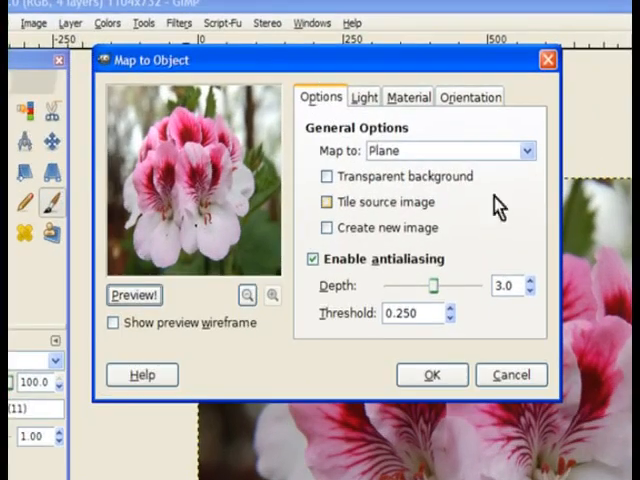
mouse_move(404, 164)
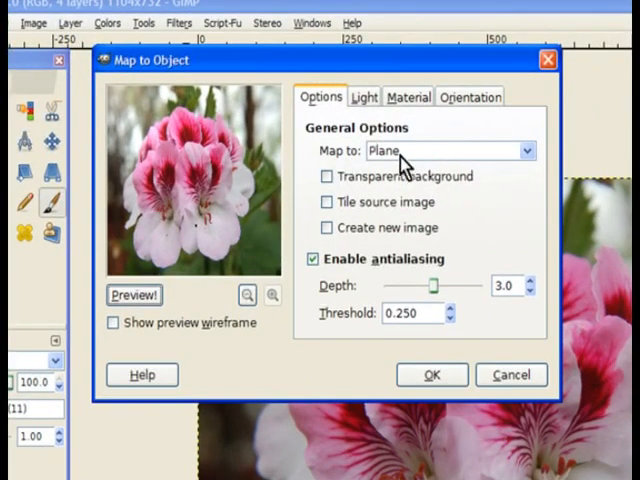
mouse_move(528, 164)
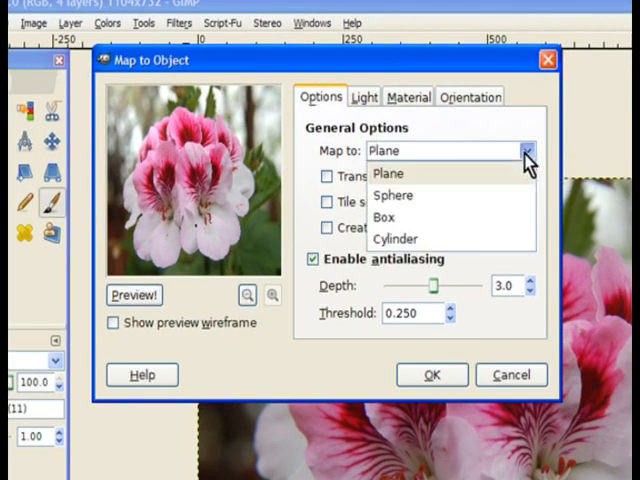
mouse_move(388, 218)
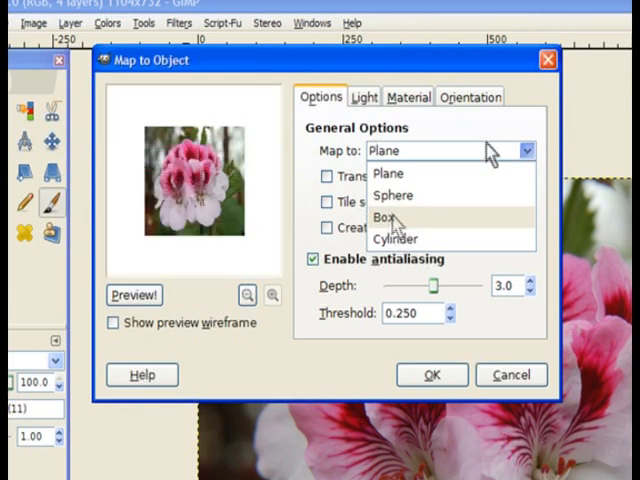
left_click(388, 216)
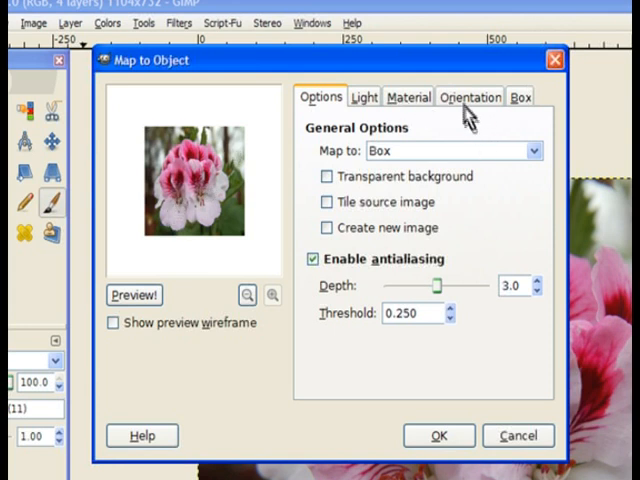
Rotate the box 20° around X and -25° around Y, then preview the cube
left_click(470, 96)
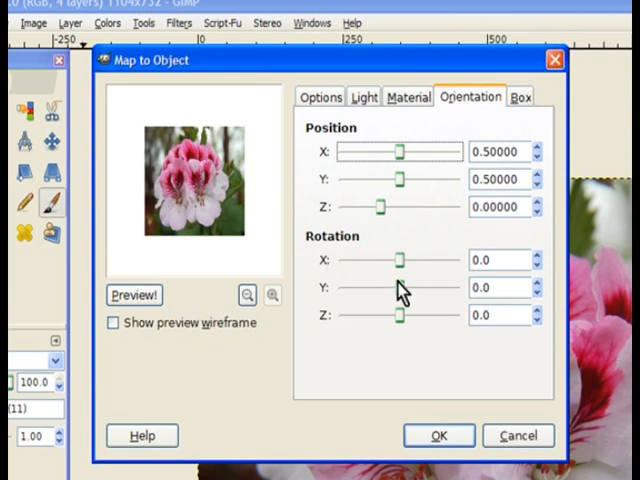
mouse_move(484, 290)
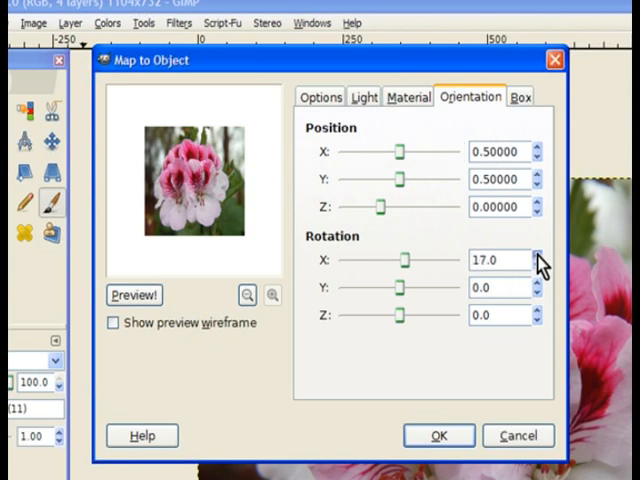
left_click(538, 254)
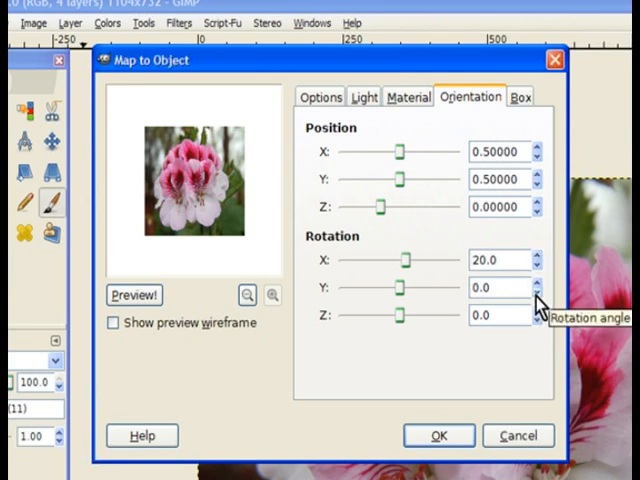
left_click(536, 292)
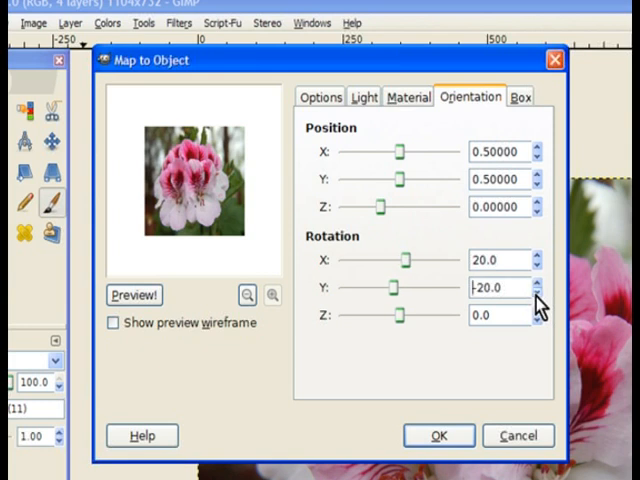
left_click(538, 292)
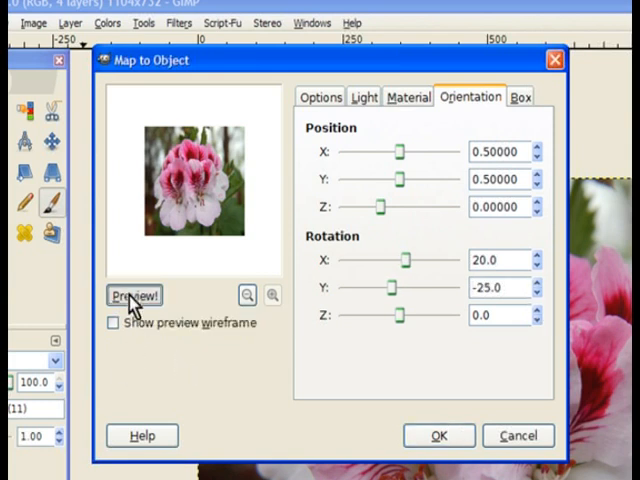
left_click(132, 296)
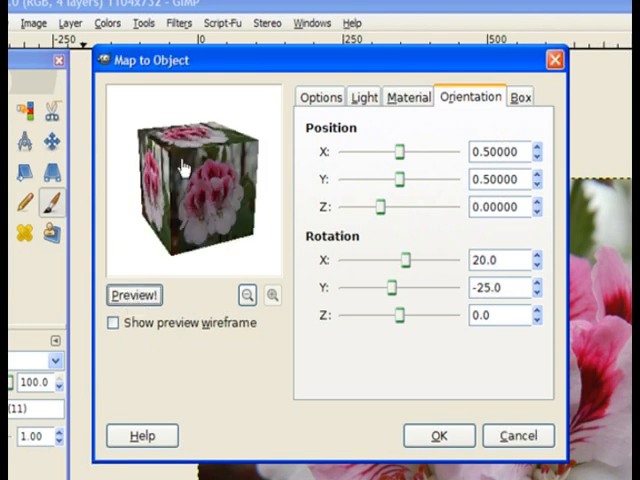
mouse_move(520, 130)
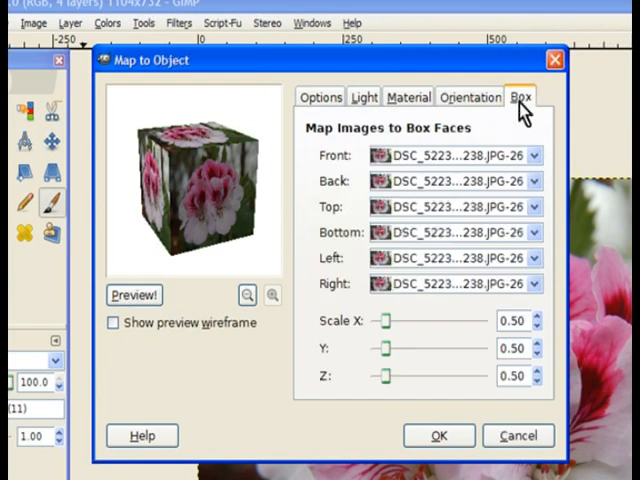
mouse_move(344, 160)
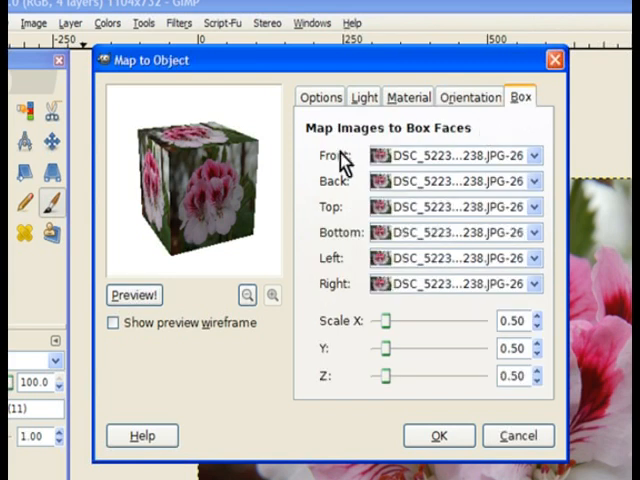
mouse_move(344, 244)
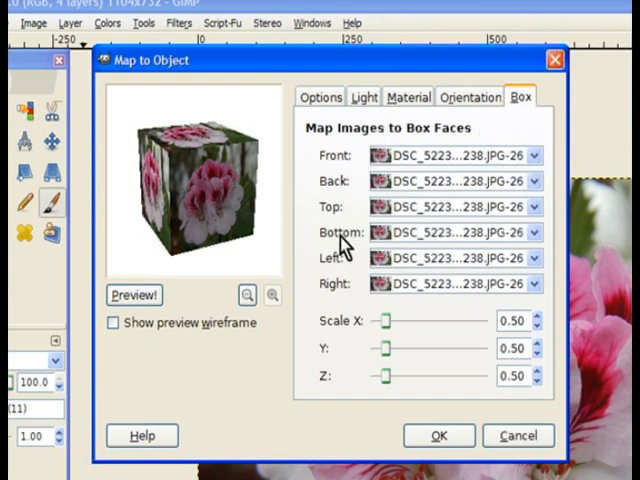
mouse_move(348, 290)
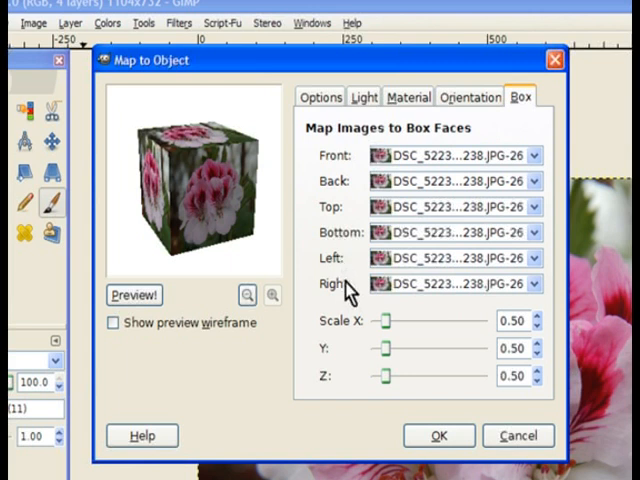
Assign photos to the front and right faces (Right: Background layer) and refresh the preview
left_click(536, 156)
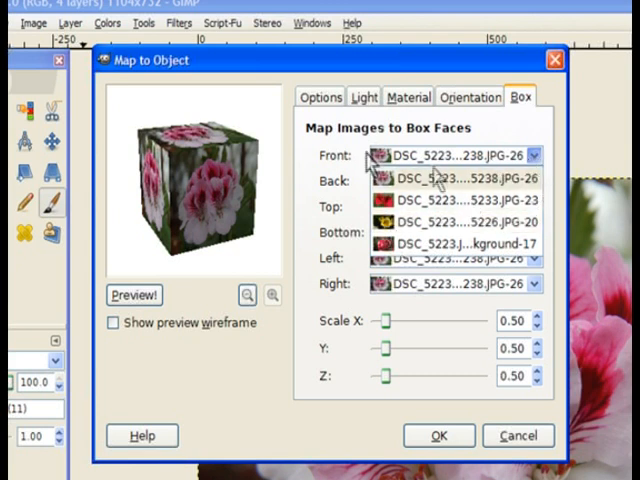
mouse_move(390, 228)
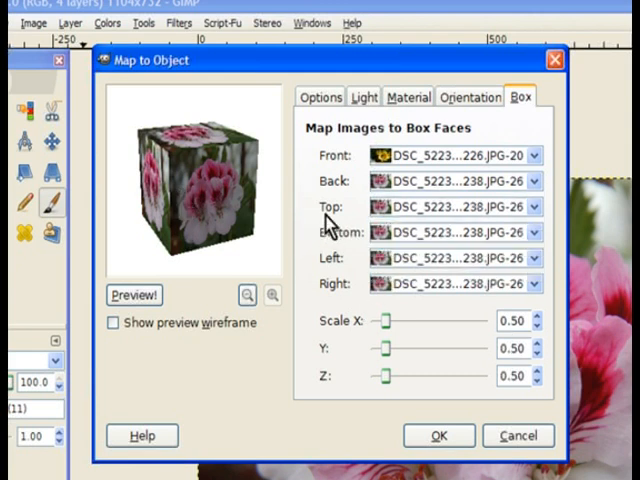
mouse_move(348, 248)
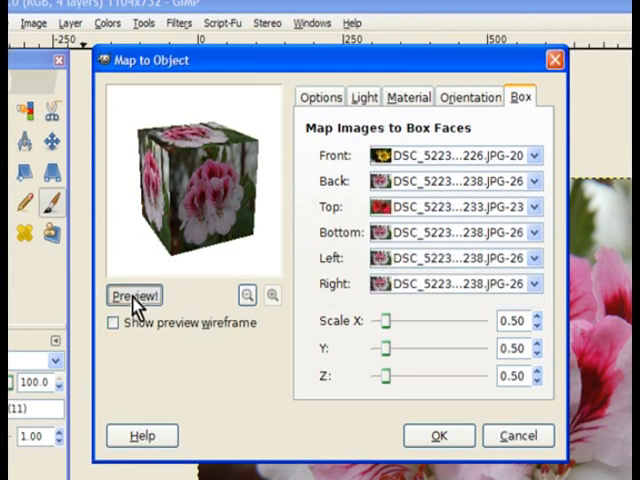
left_click(132, 296)
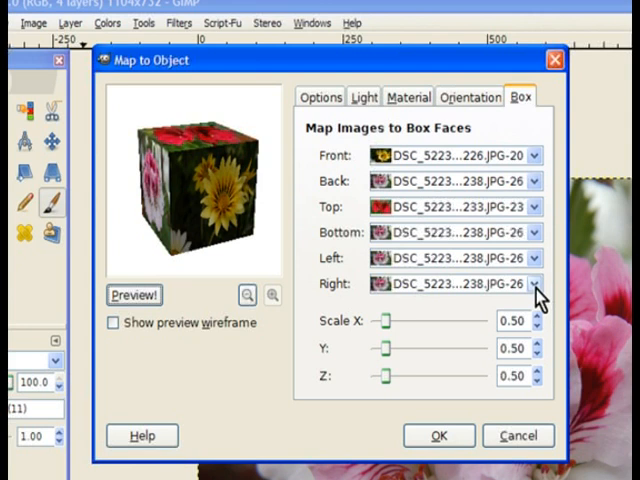
left_click(536, 284)
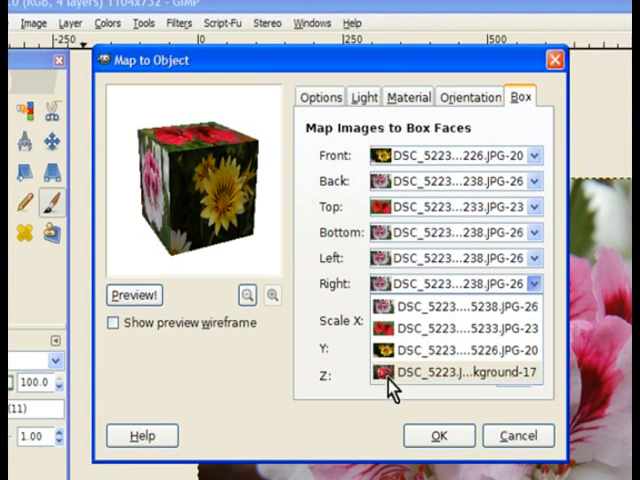
left_click(452, 384)
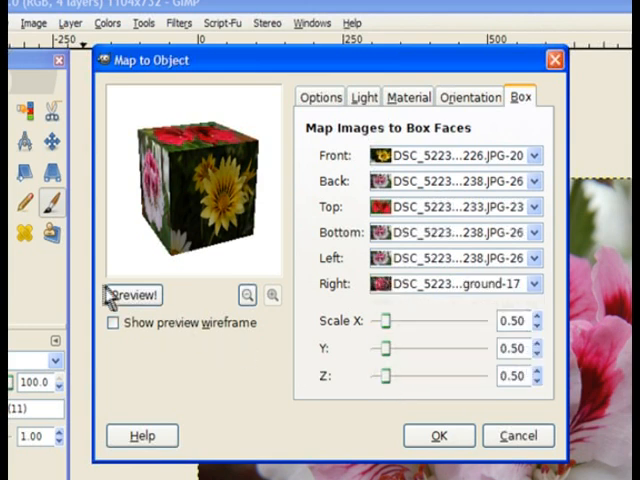
left_click(132, 296)
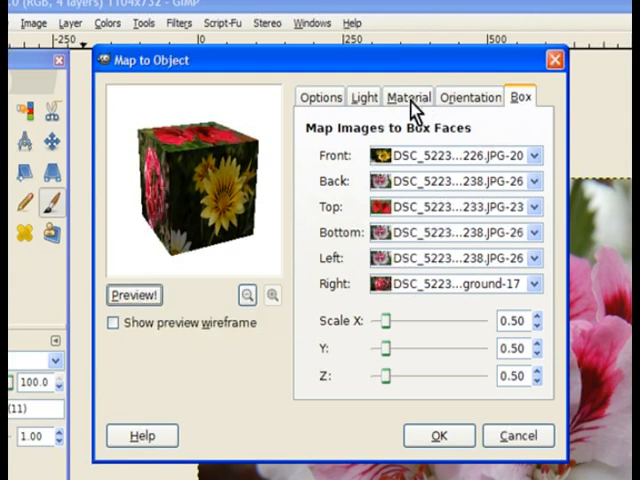
Raise Ambient intensity to 0.60 and set the light source type to Directional light
left_click(408, 96)
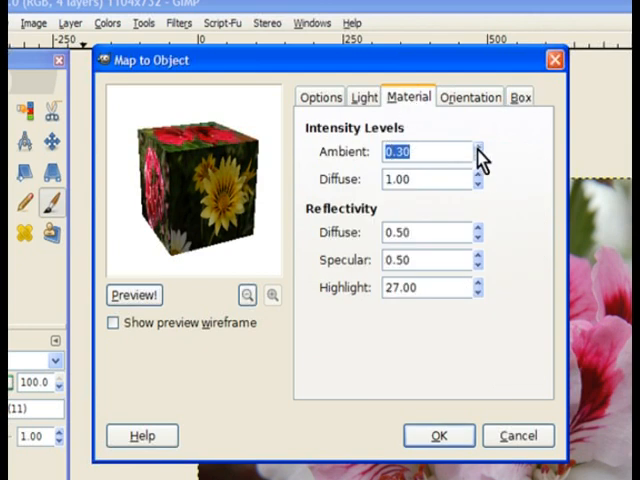
left_click(484, 146)
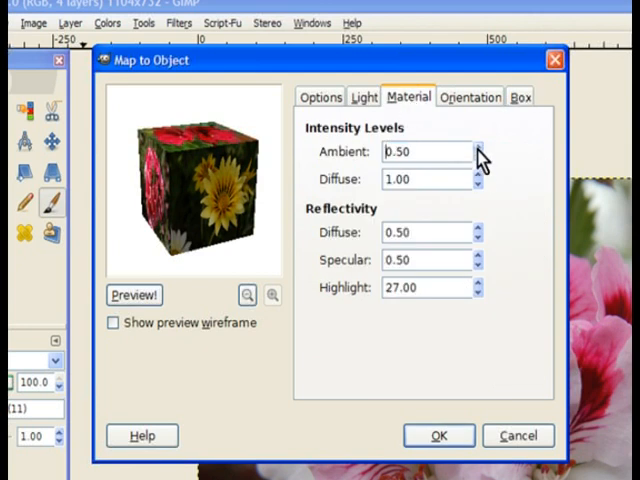
left_click(484, 148)
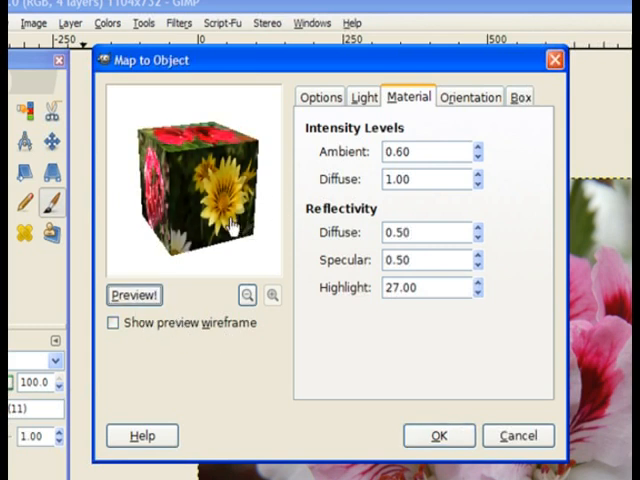
left_click(364, 96)
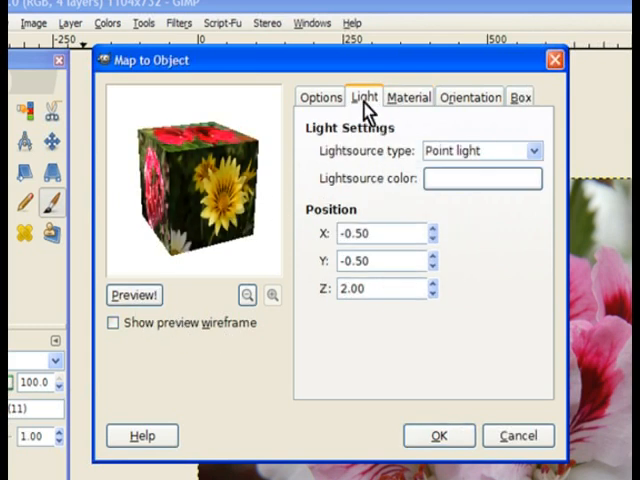
left_click(530, 150)
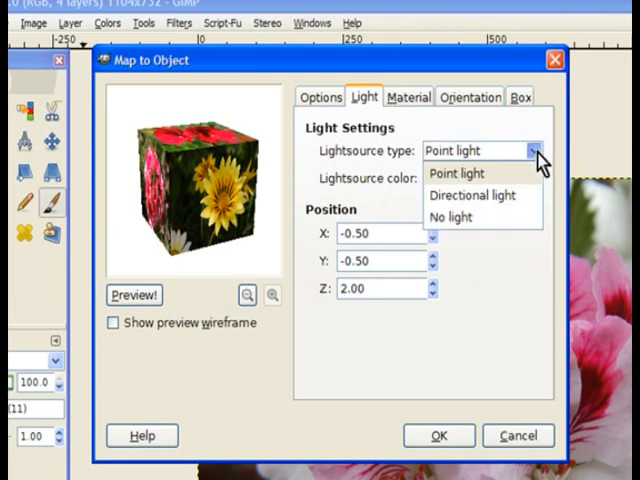
left_click(472, 196)
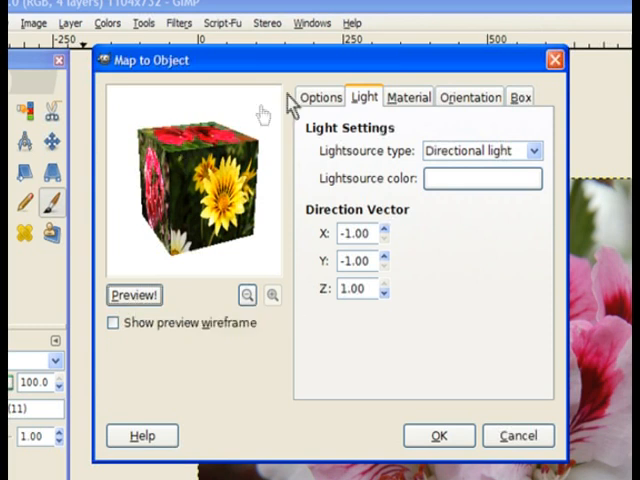
Return to the Options tab, leaving Transparent background unchecked
left_click(320, 96)
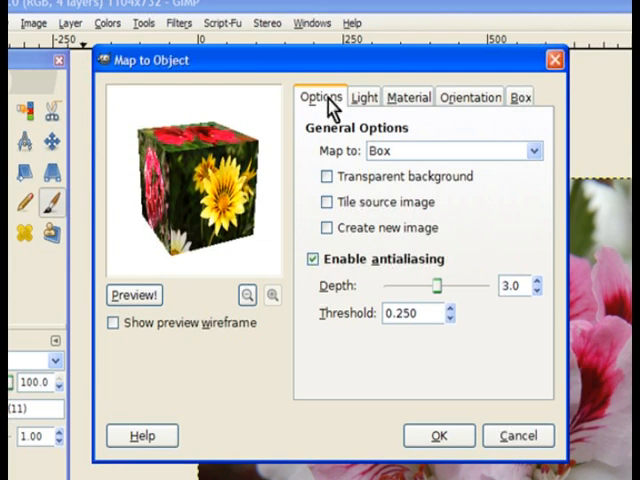
mouse_move(448, 186)
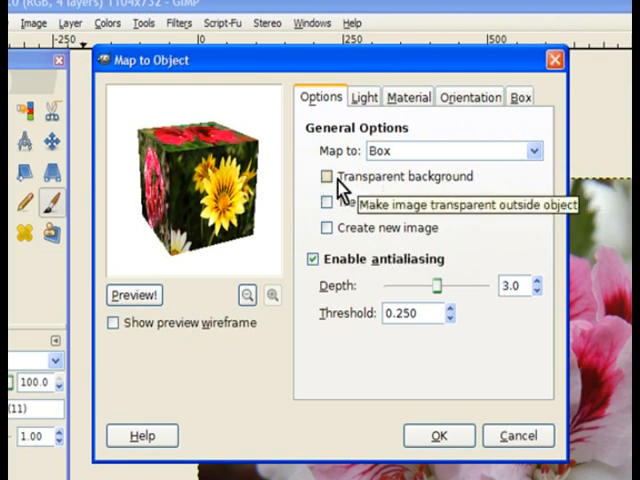
mouse_move(328, 200)
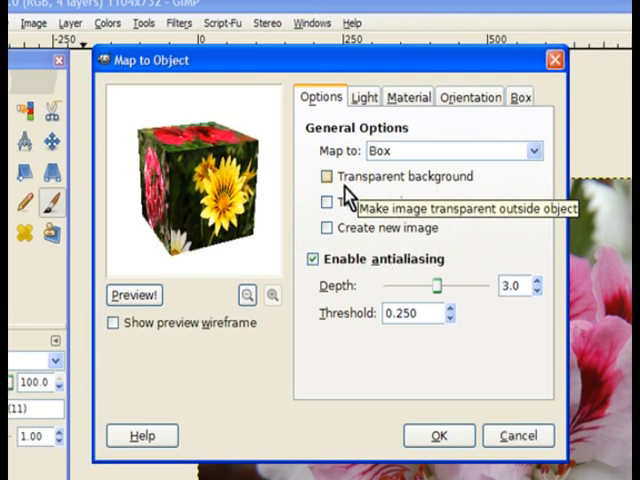
mouse_move(430, 196)
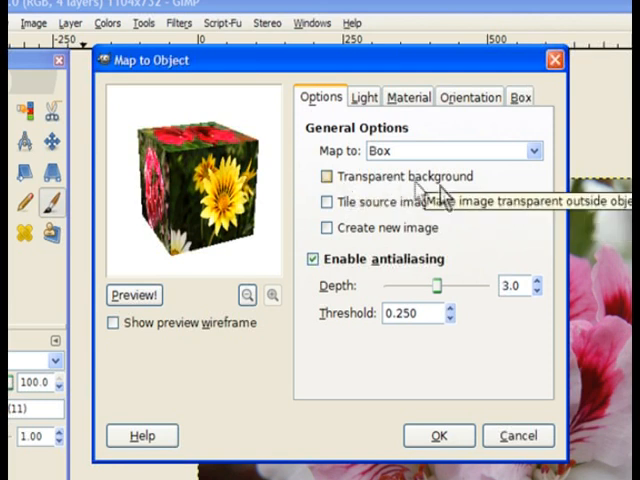
mouse_move(496, 224)
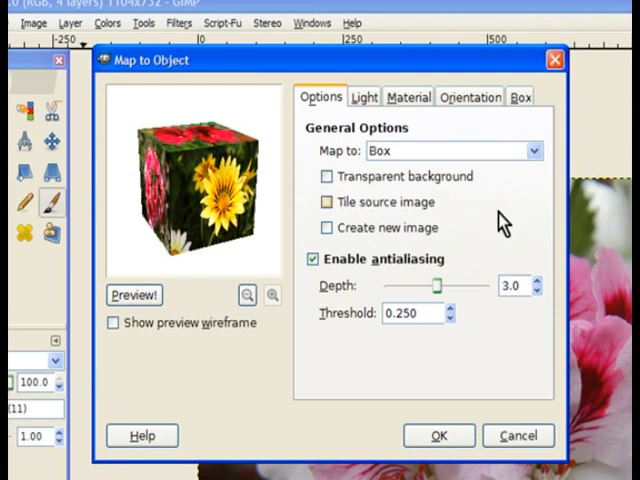
mouse_move(500, 218)
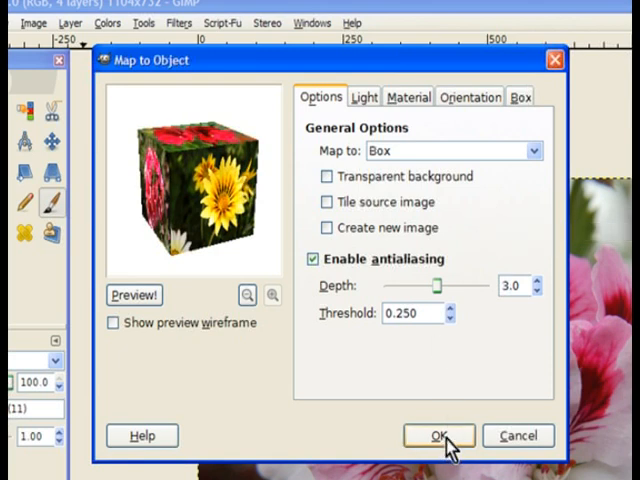
Apply Map to Object to render the cube, then select the new top layer
left_click(436, 436)
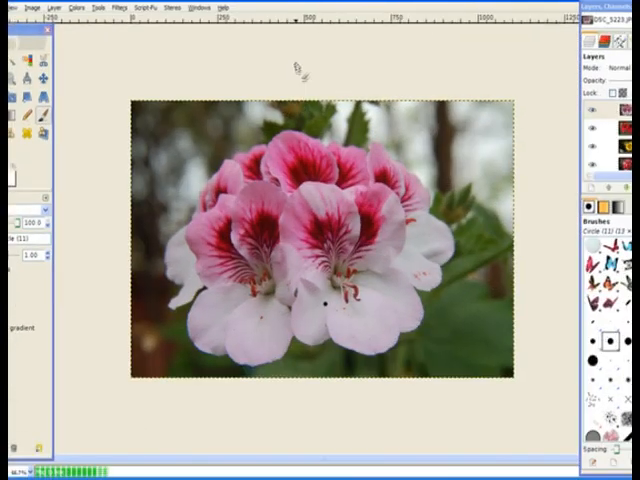
mouse_move(296, 62)
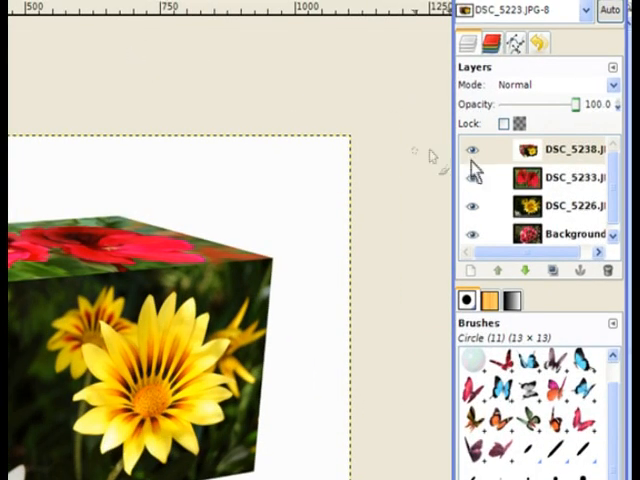
left_click(530, 186)
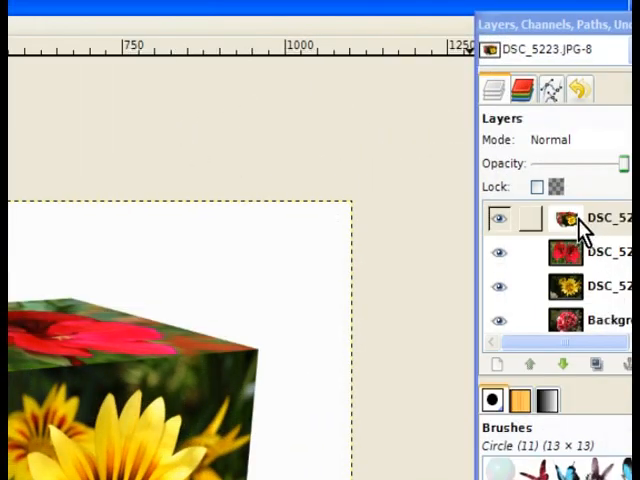
left_click(500, 252)
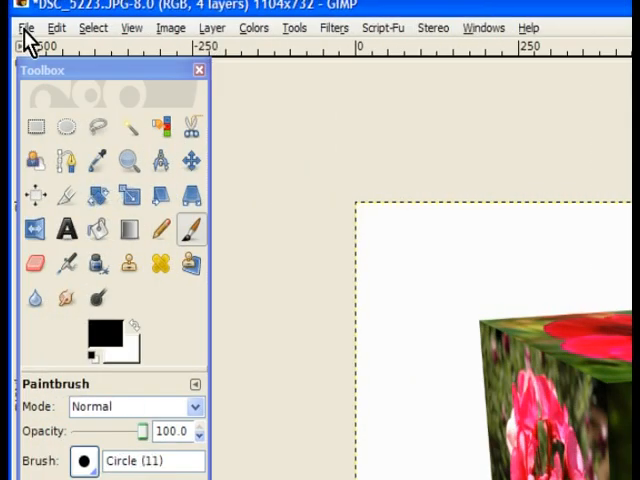
Start Save As and name the image box in the PhotoCube folder
left_click(28, 28)
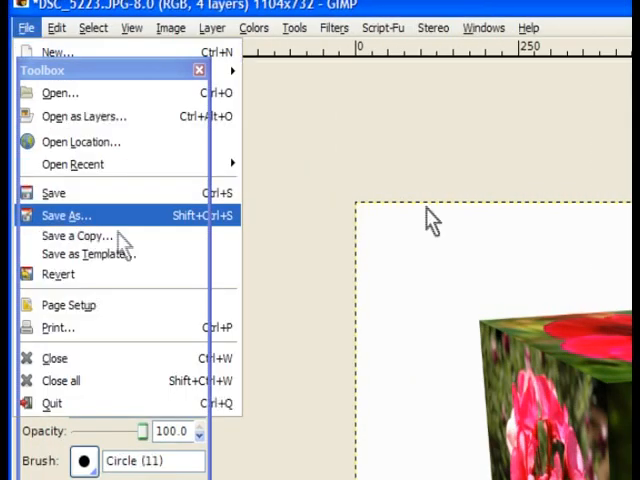
left_click(66, 216)
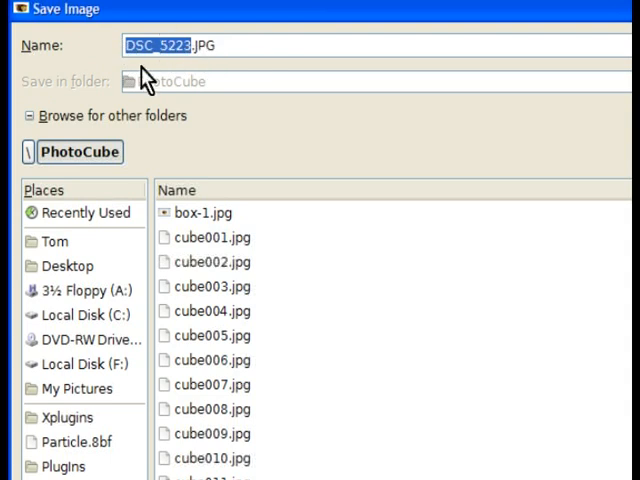
type("box")
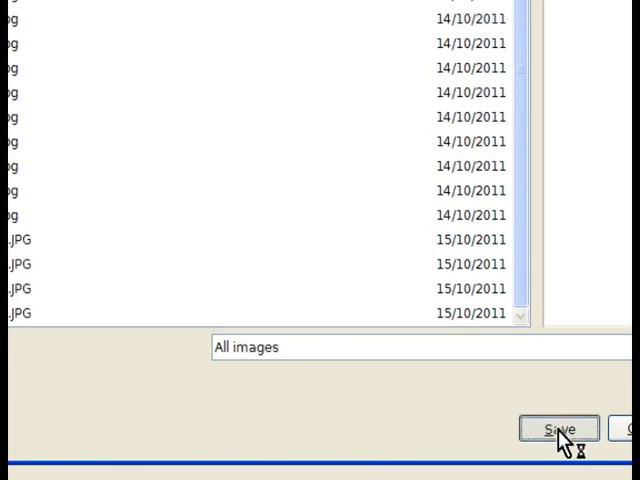
Save as box.jpg and confirm the export to reach the JPEG quality settings
left_click(556, 428)
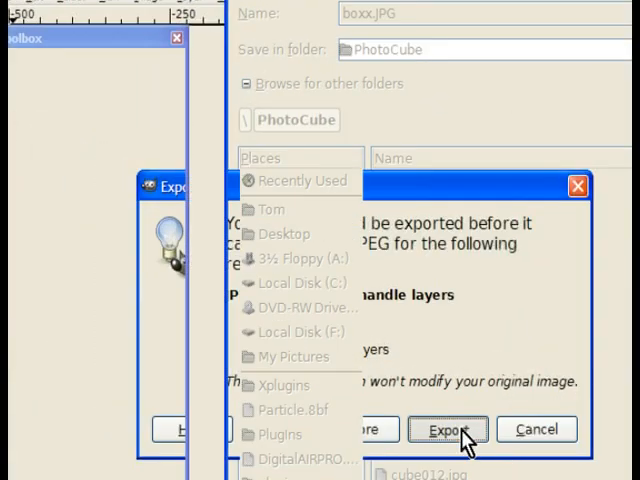
left_click(448, 428)
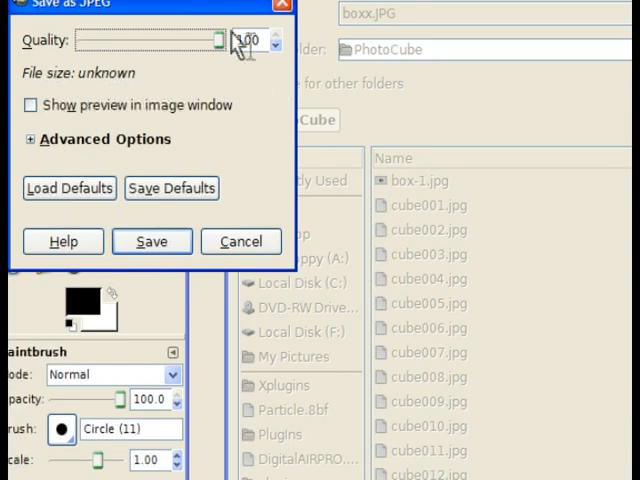